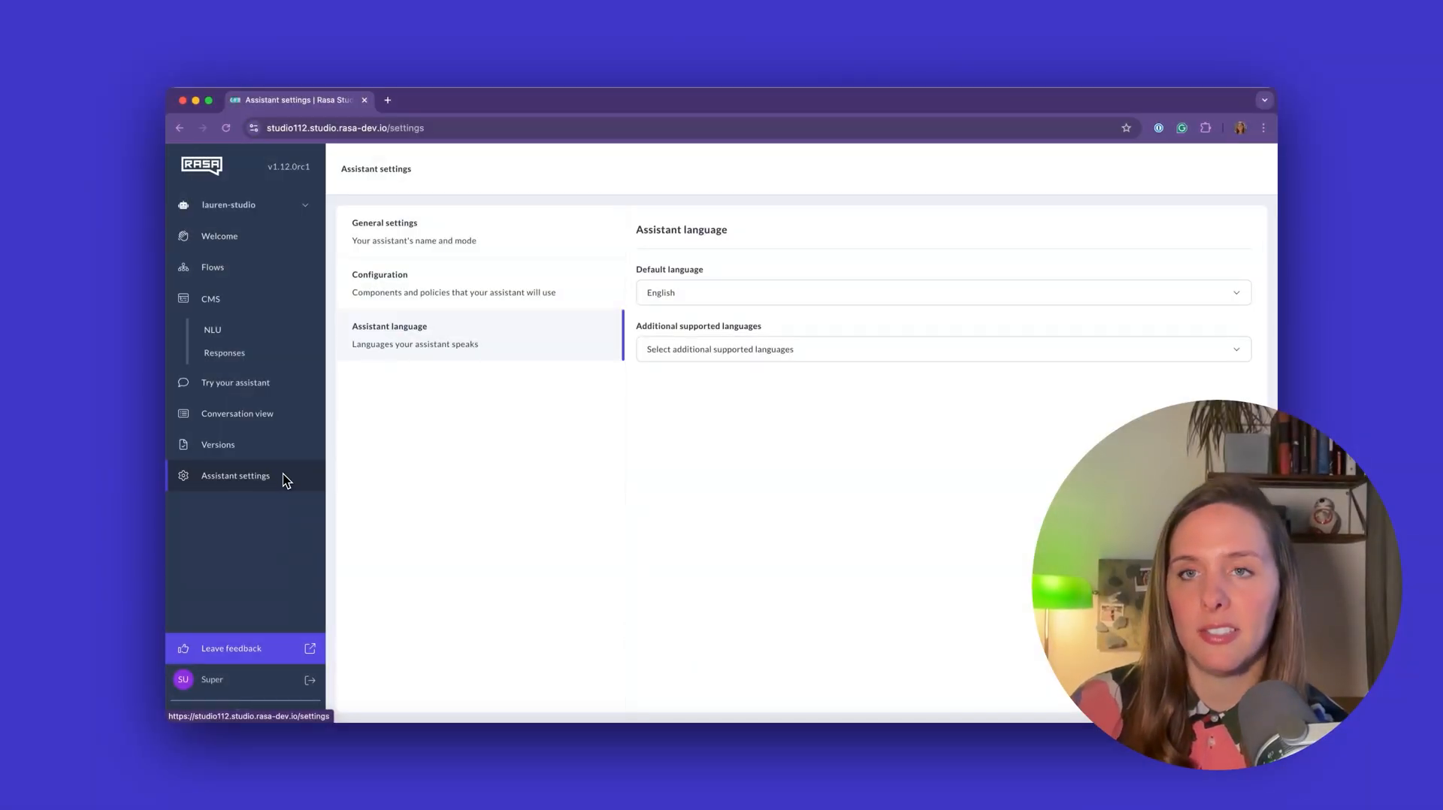
View the assistant's config.yml and endpoints.yml on the Configuration page.
click(453, 283)
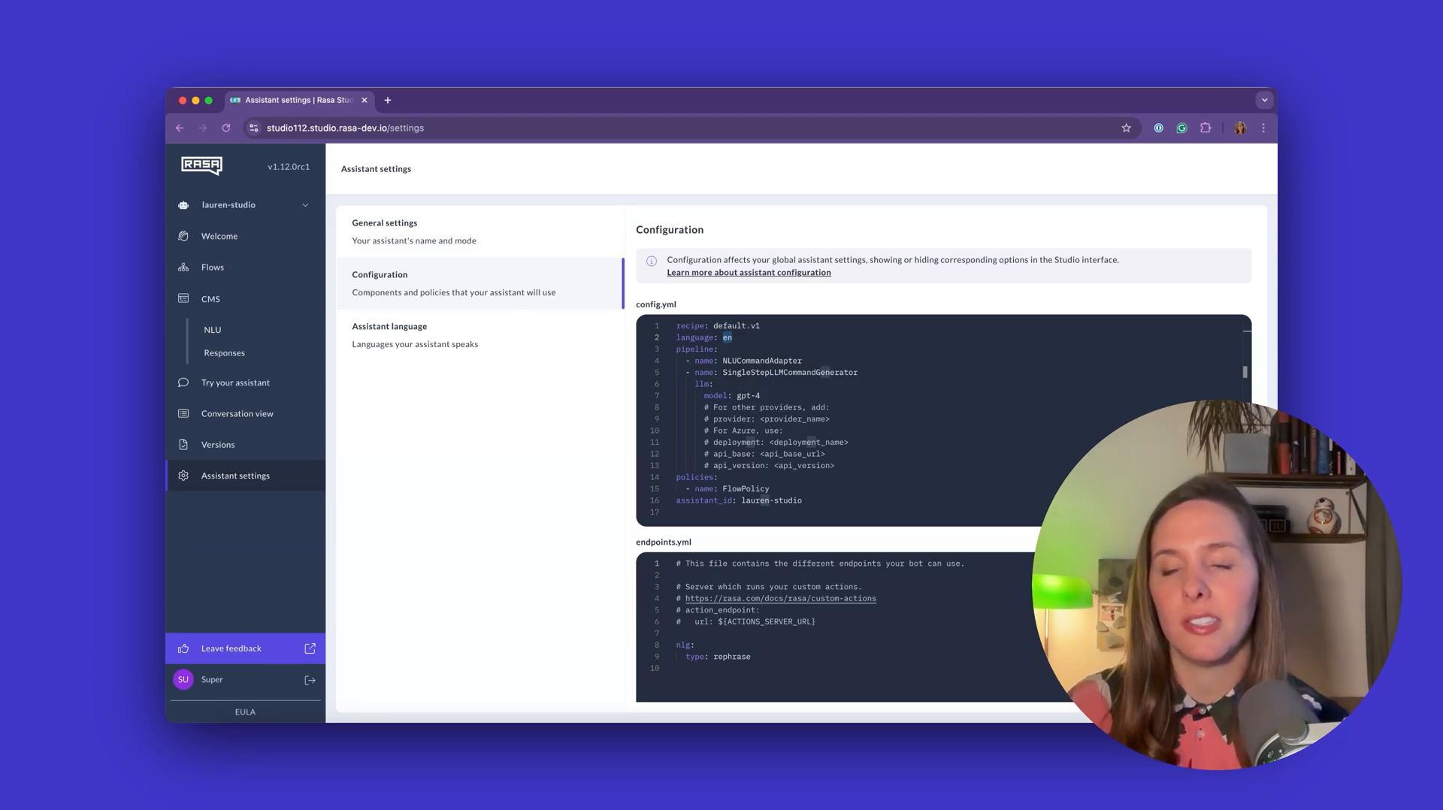
Browse the Additional supported languages list in the assistant's language settings.
click(390, 334)
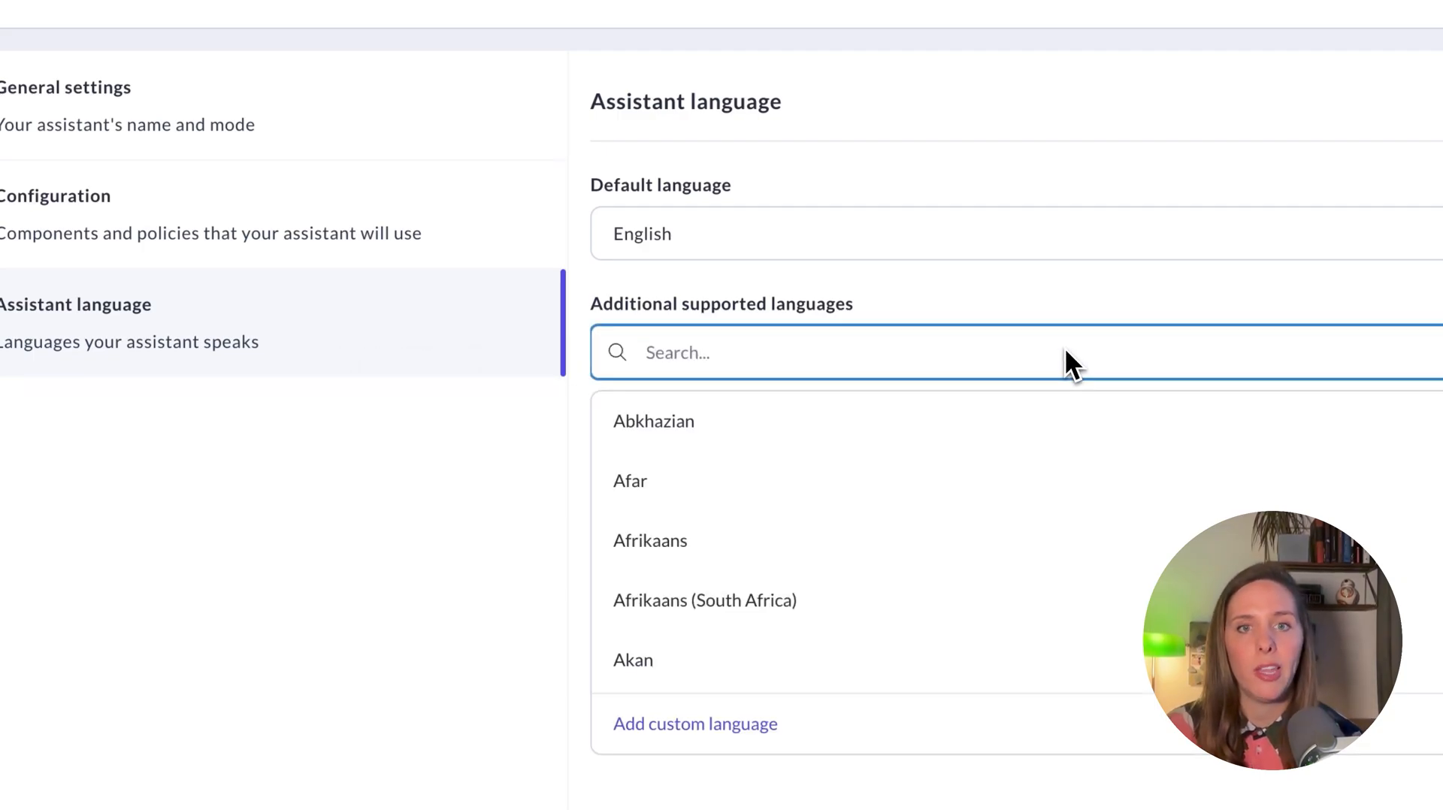
scroll(down, 3)
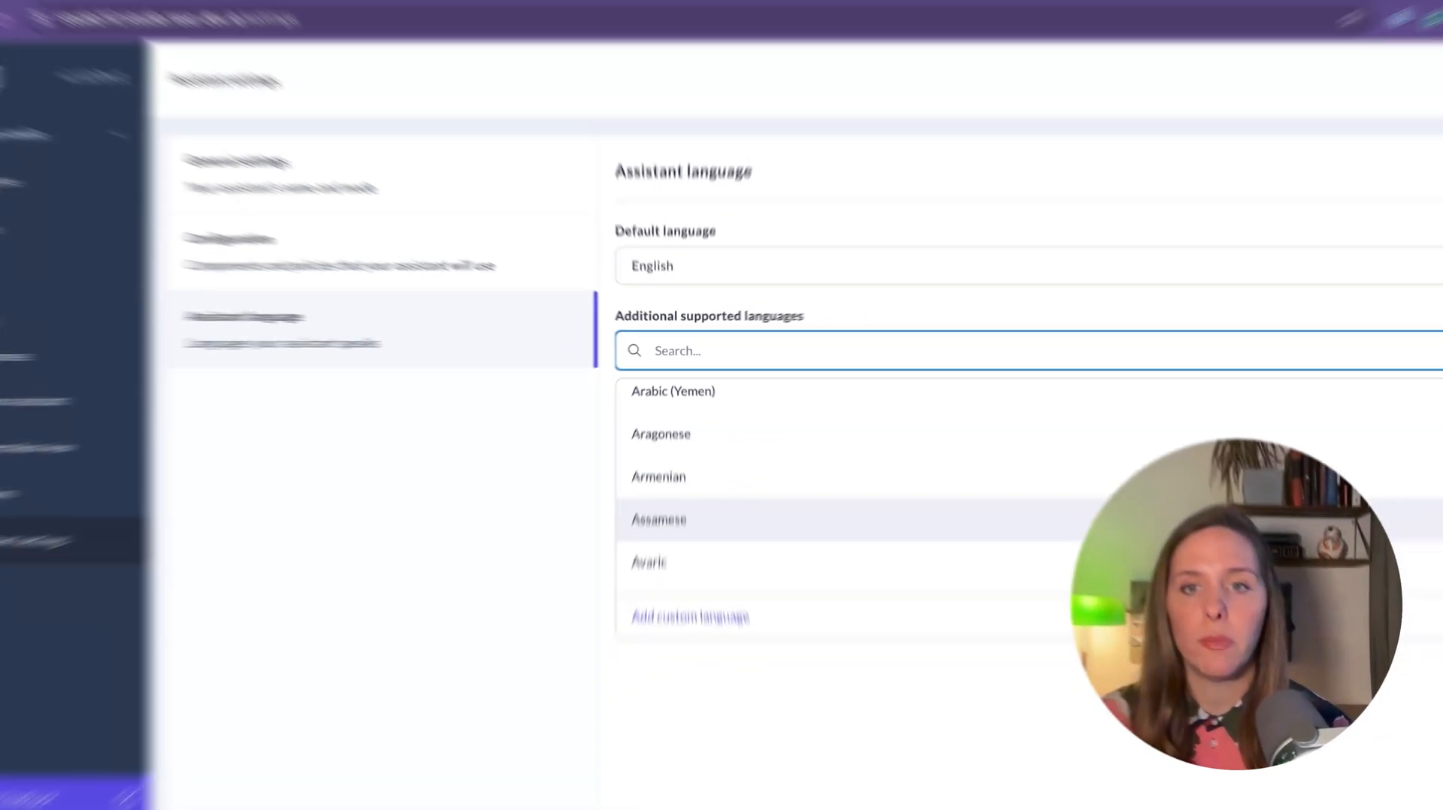
scroll(down, 3)
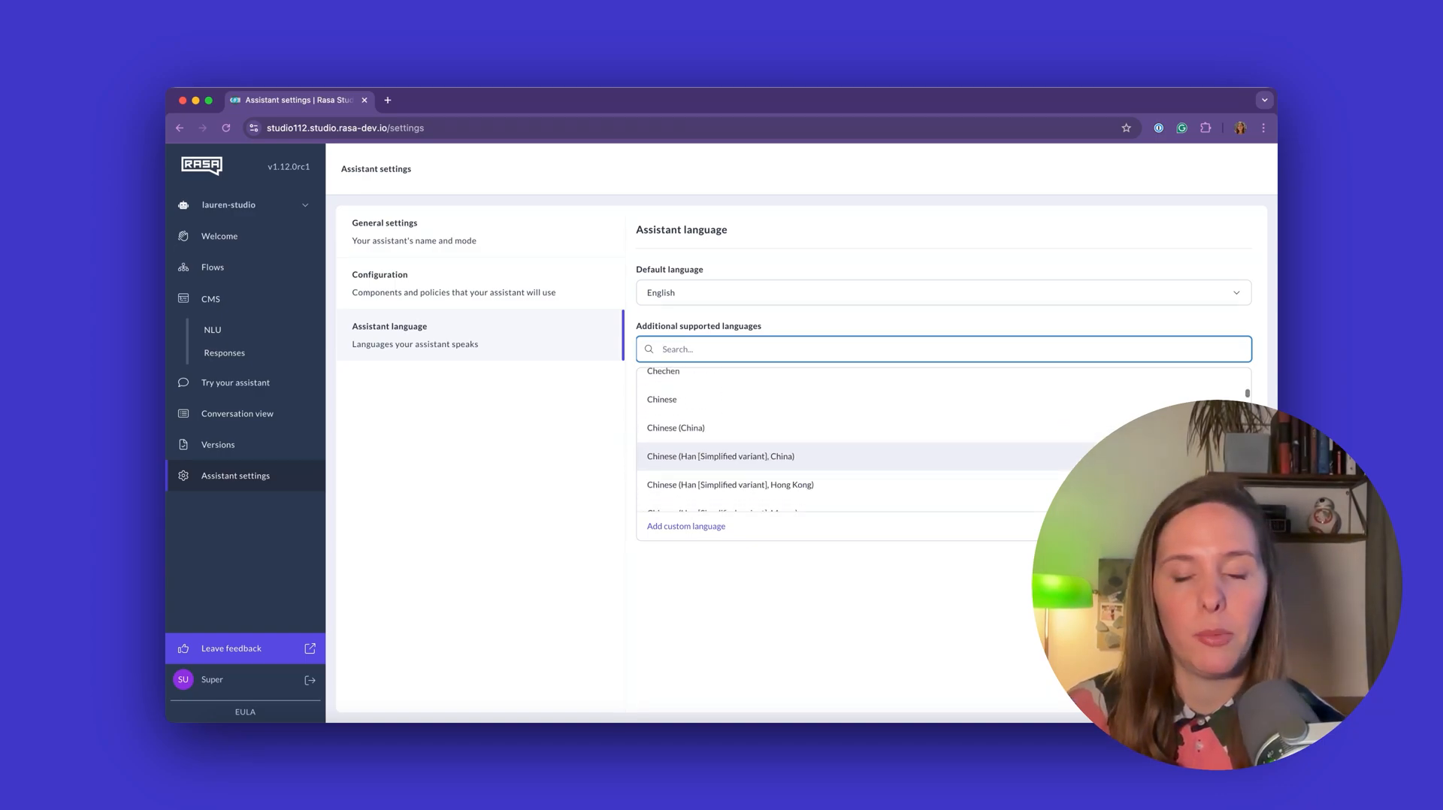
scroll(down, 3)
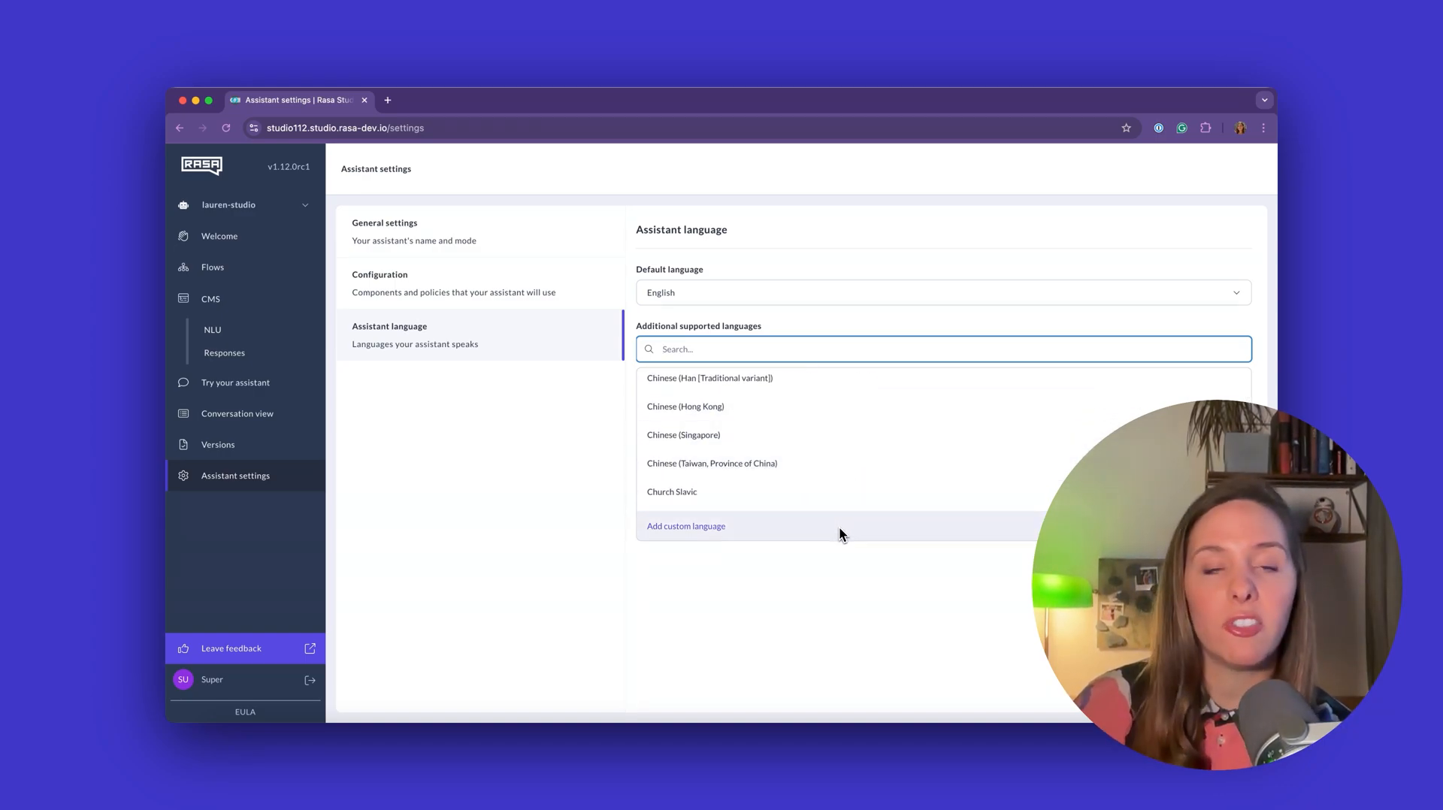
scroll(down, 3)
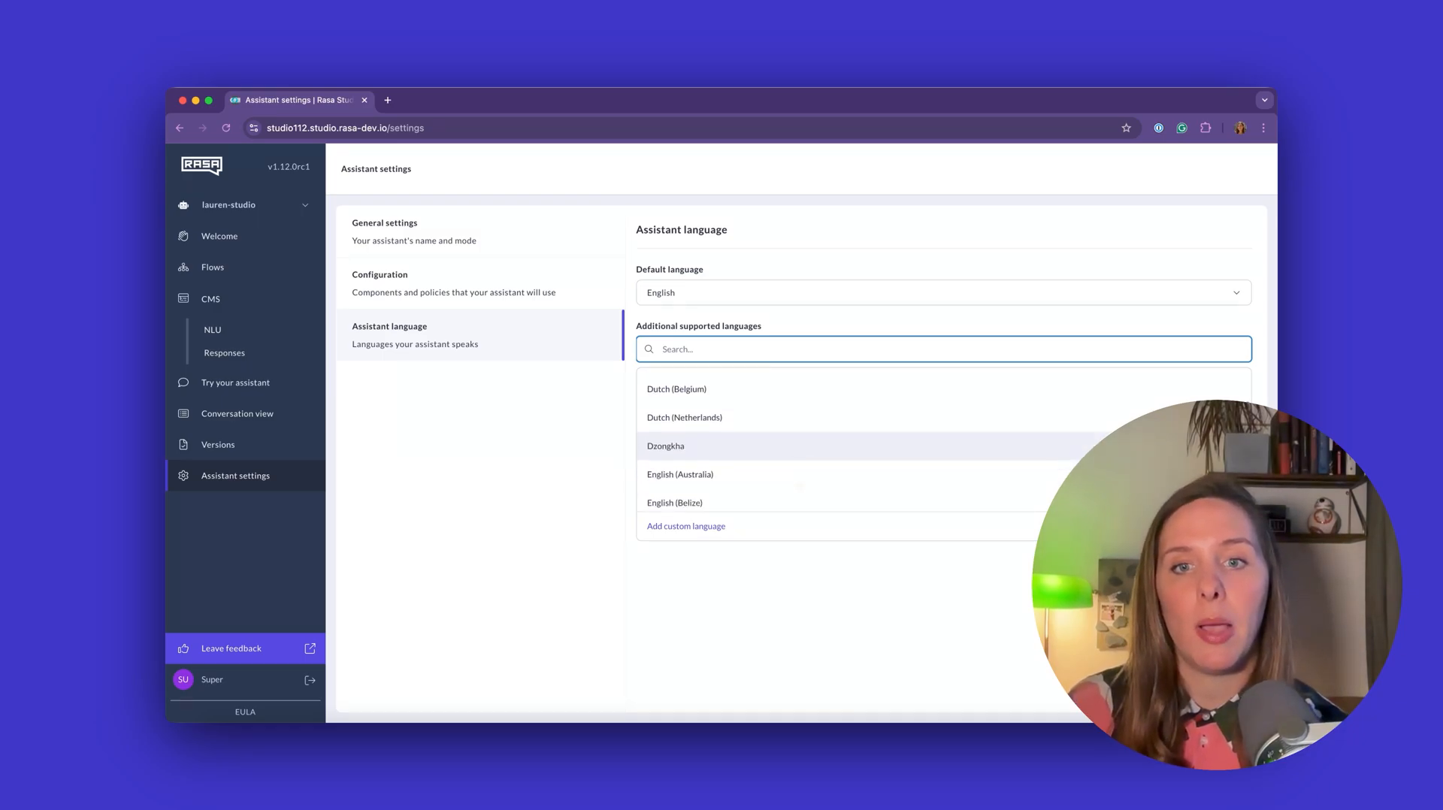
scroll(down, 3)
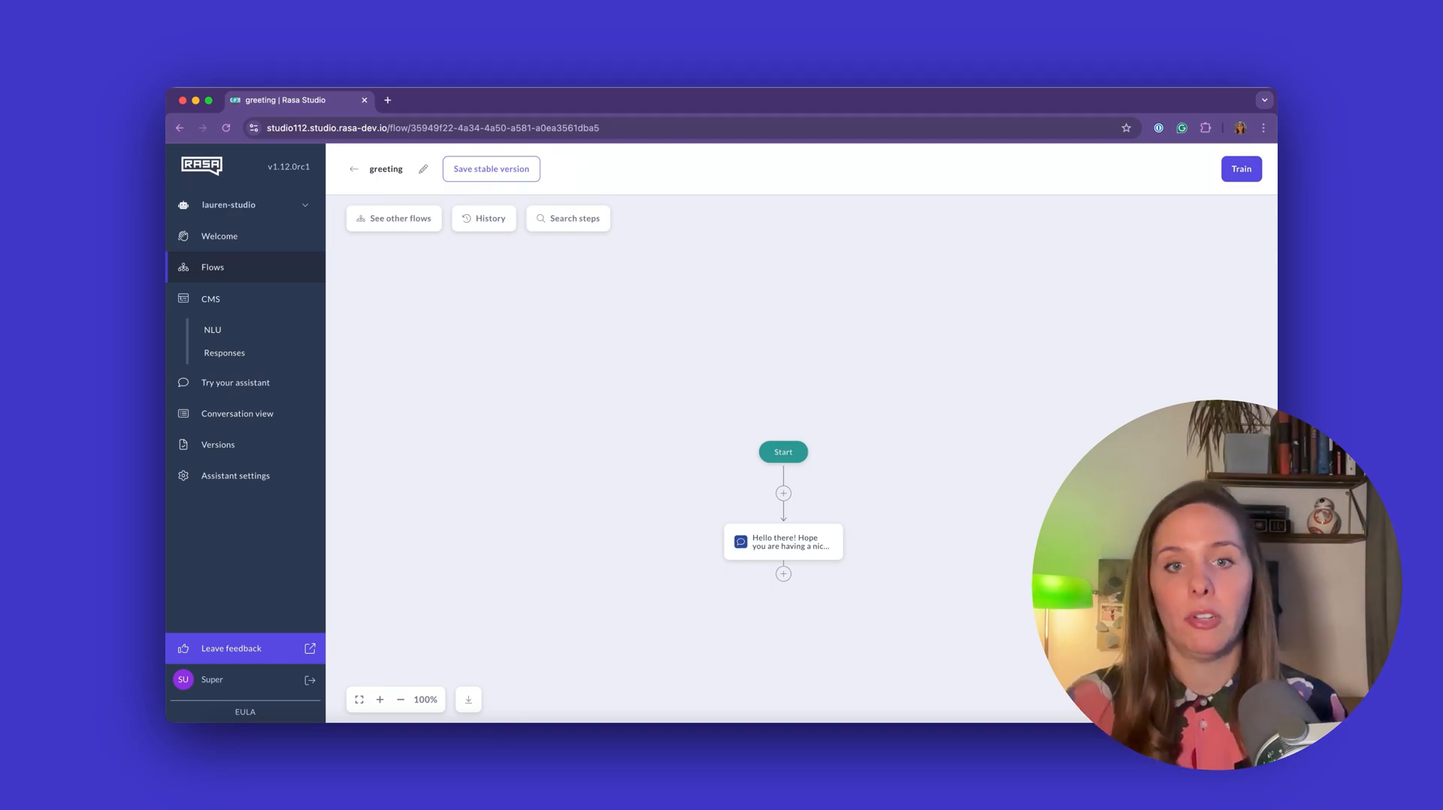
Inspect the greeting flow's 'Hello there' message step details.
click(781, 541)
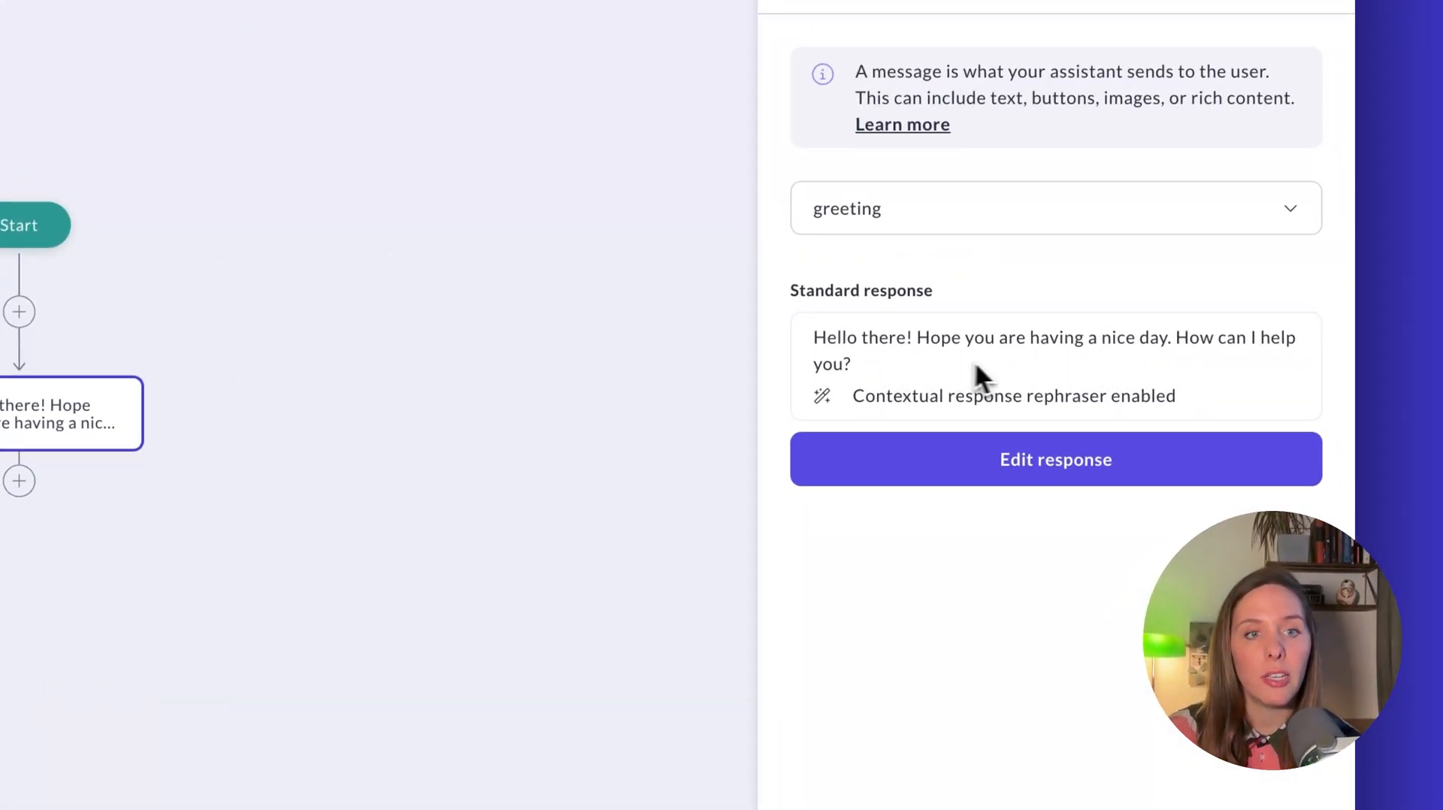
Edit the greeting's standard response and add German 'Hallo! Wie kann ich dir helfen?'.
click(1055, 460)
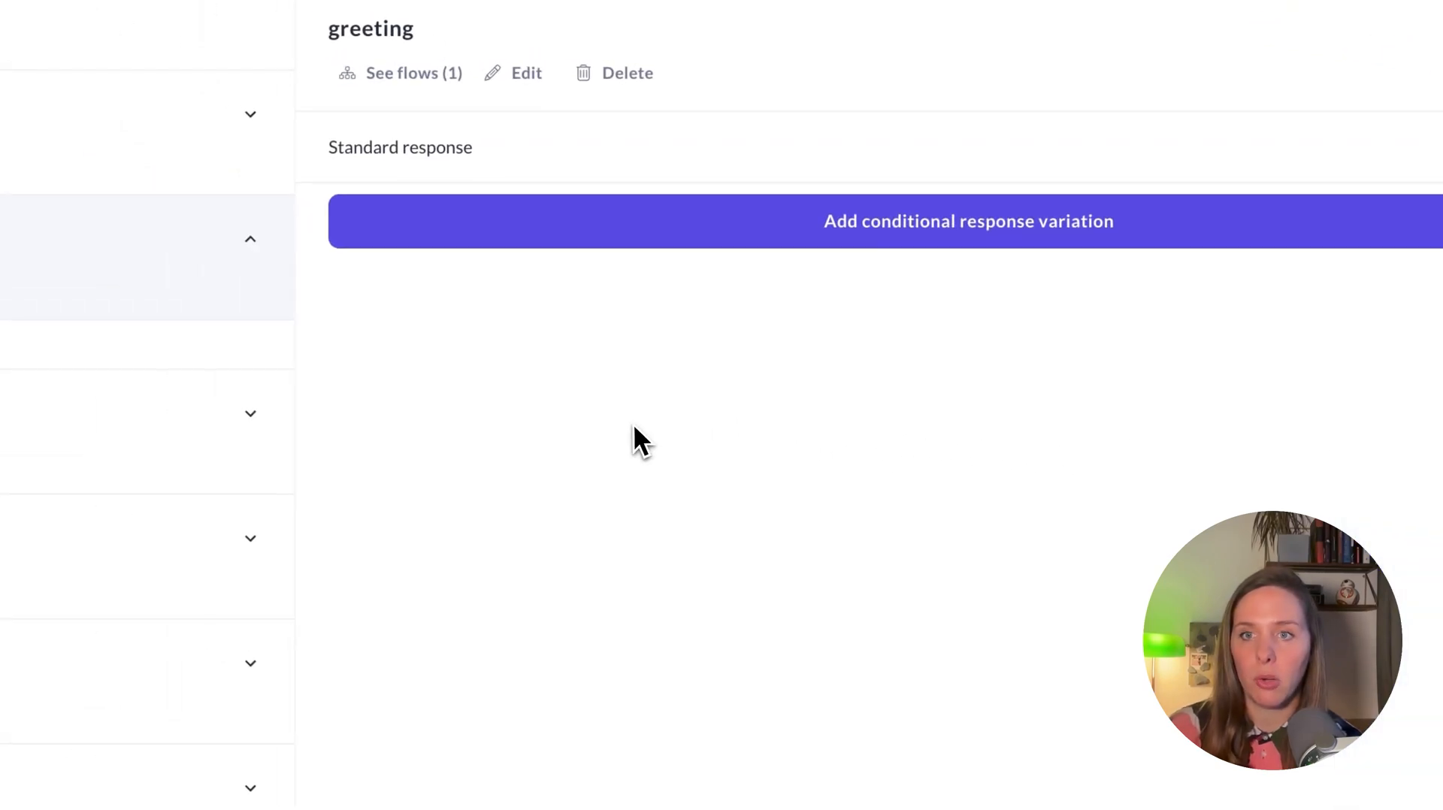
click(400, 145)
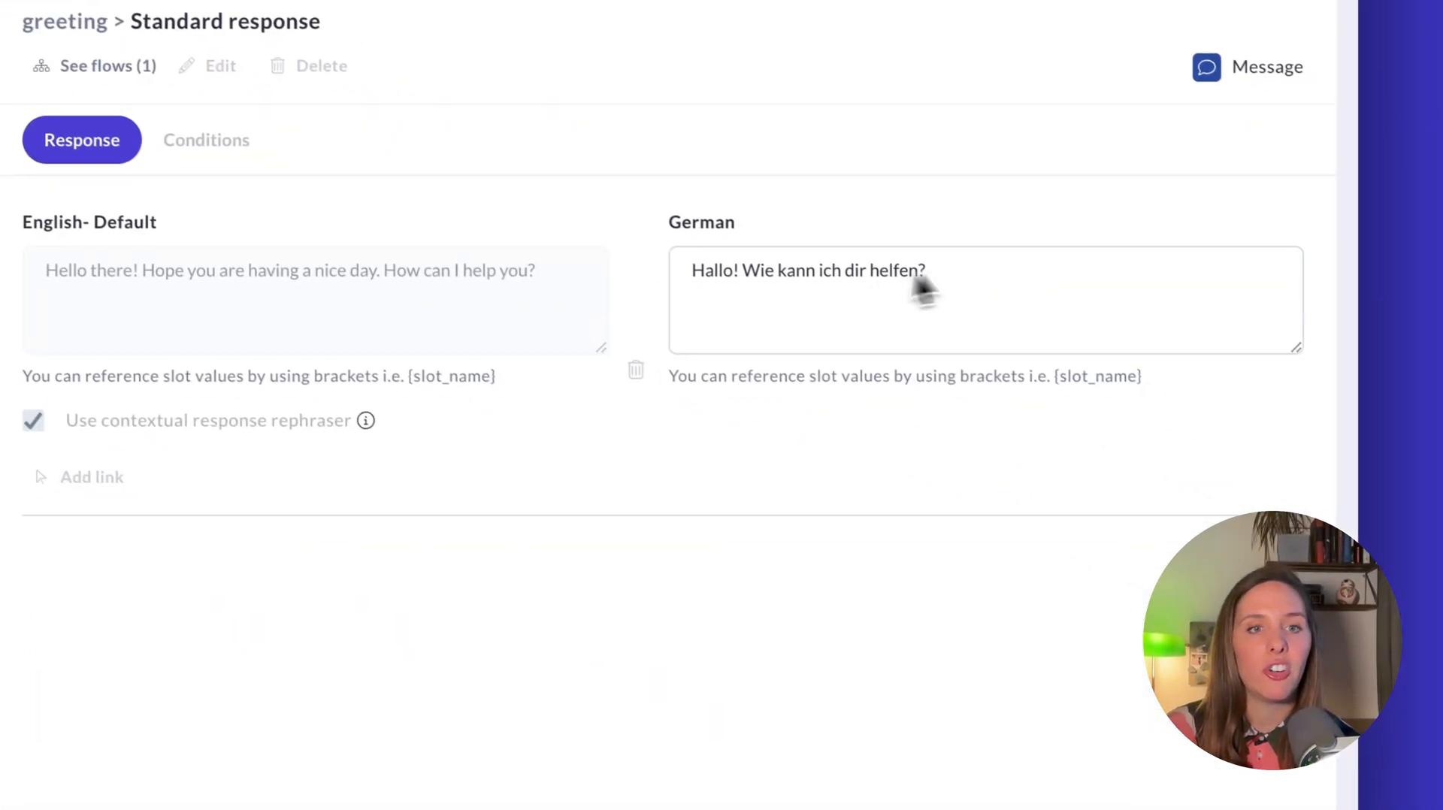
mouse_move(998, 337)
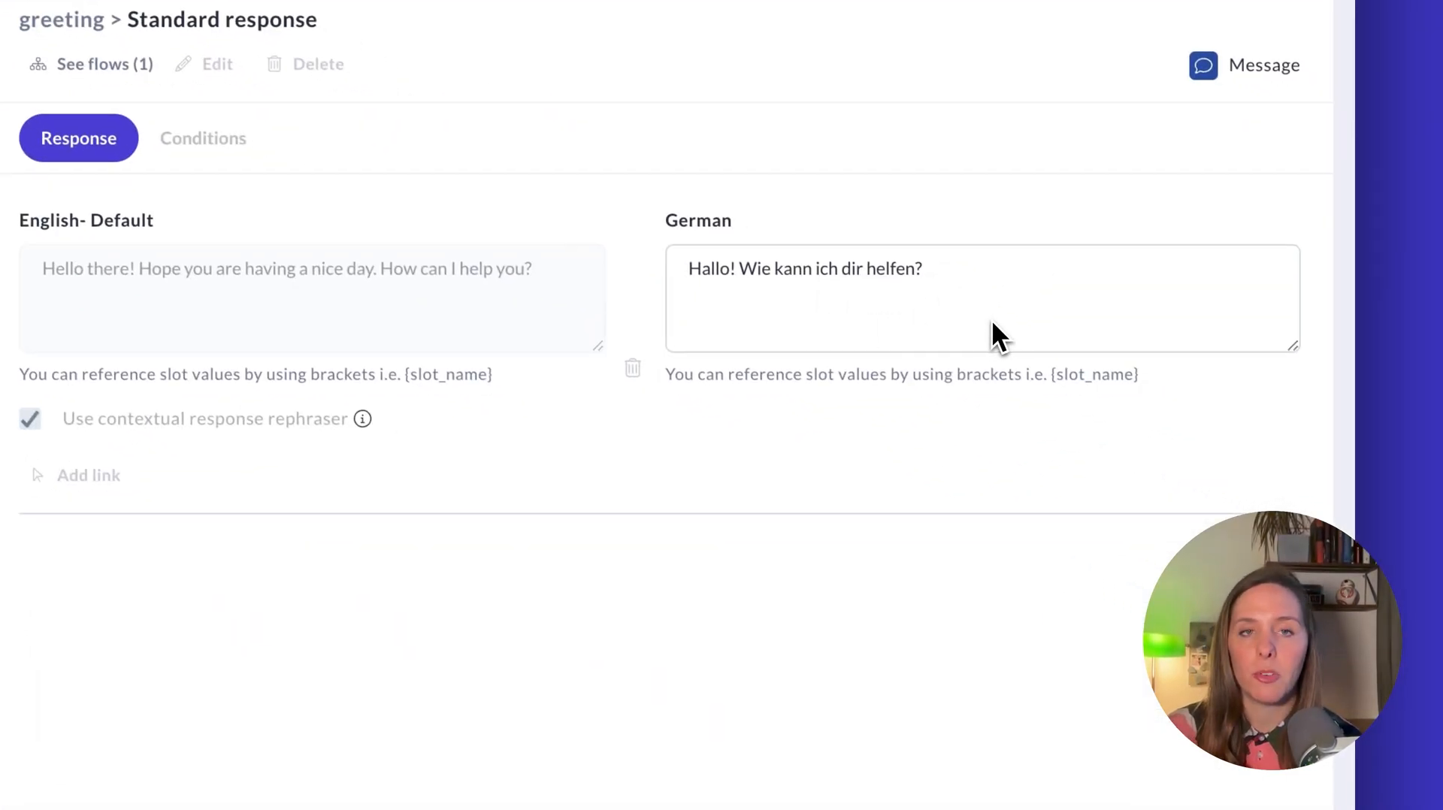
mouse_move(926, 358)
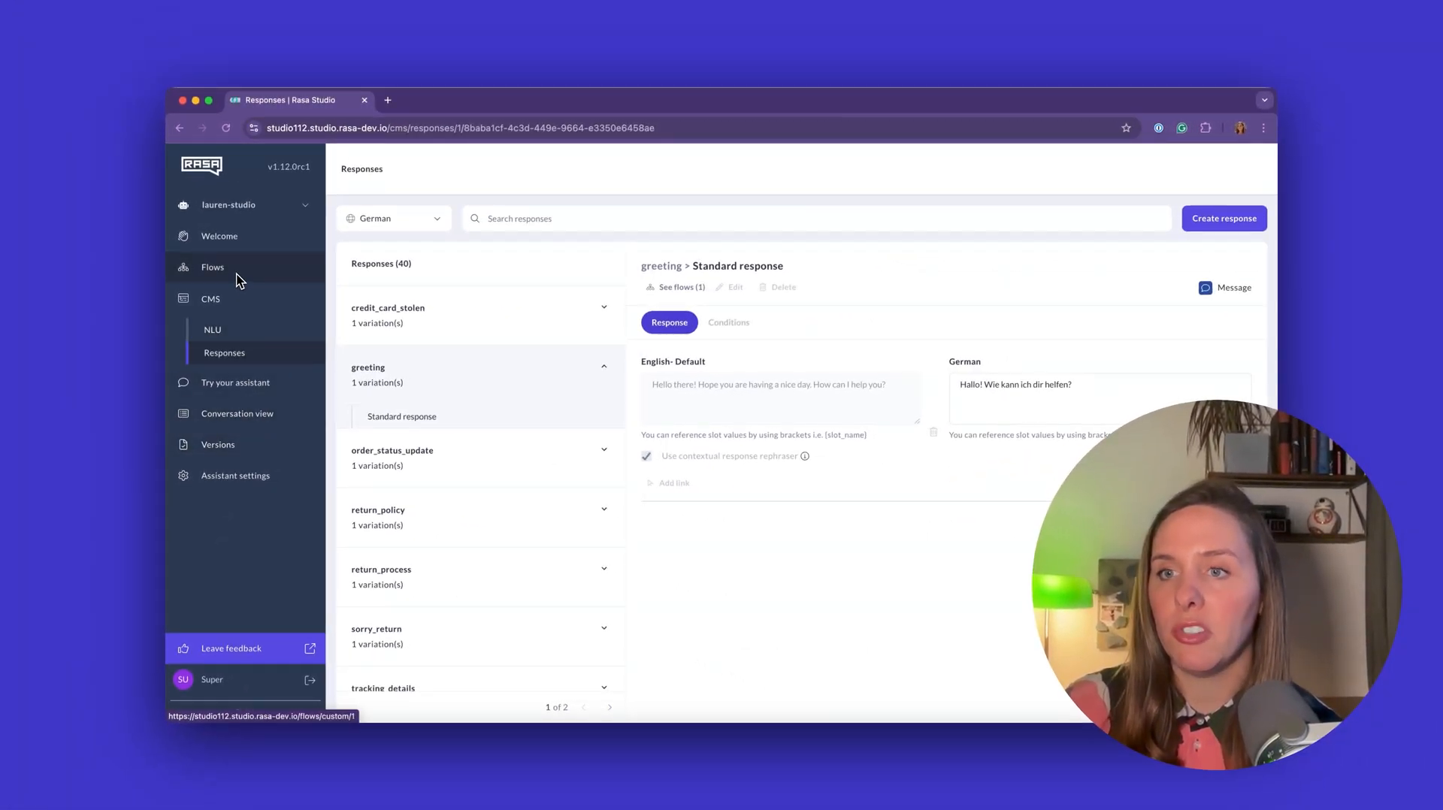
Switch the test chat to German and send 'Hallo' to get the German greeting reply.
click(234, 382)
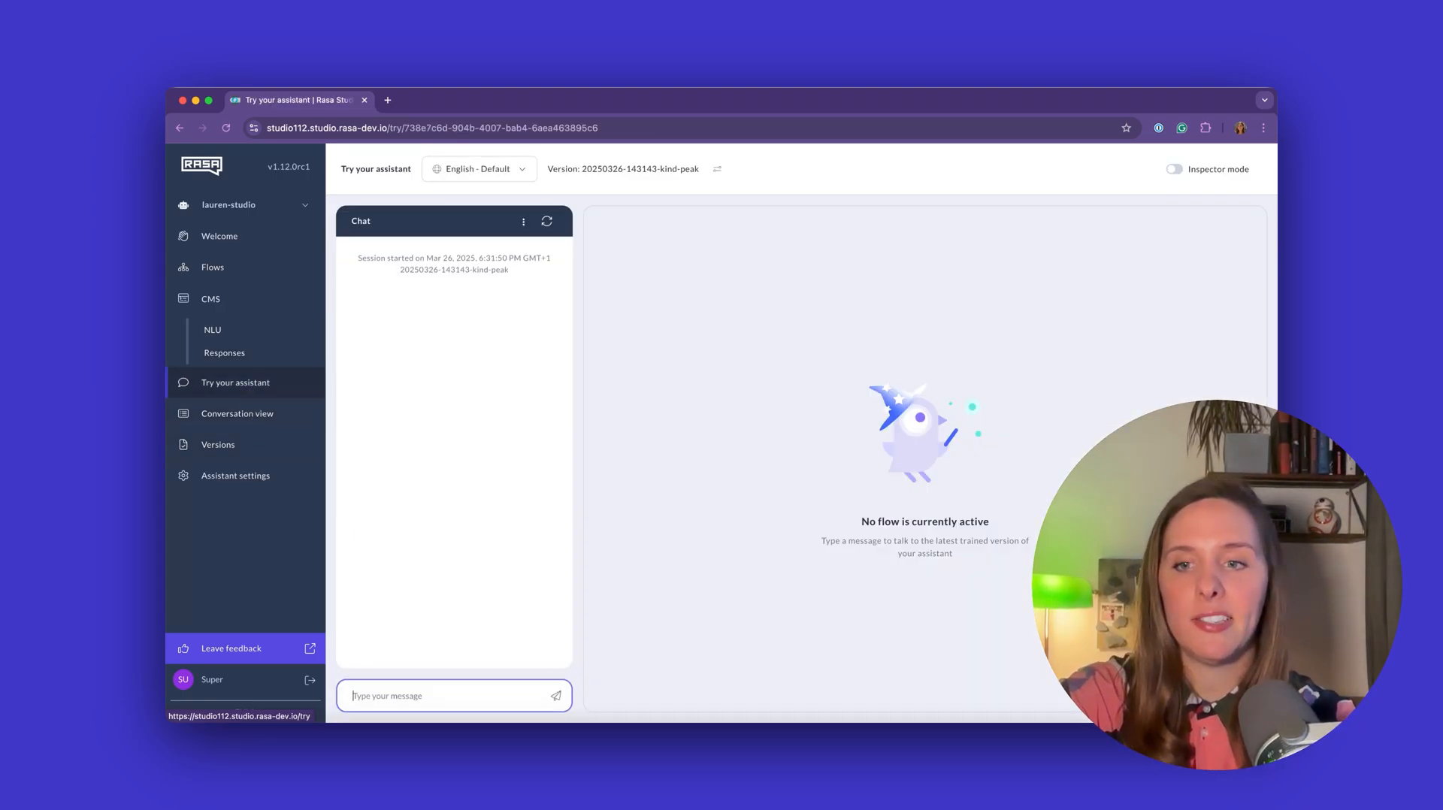
click(478, 168)
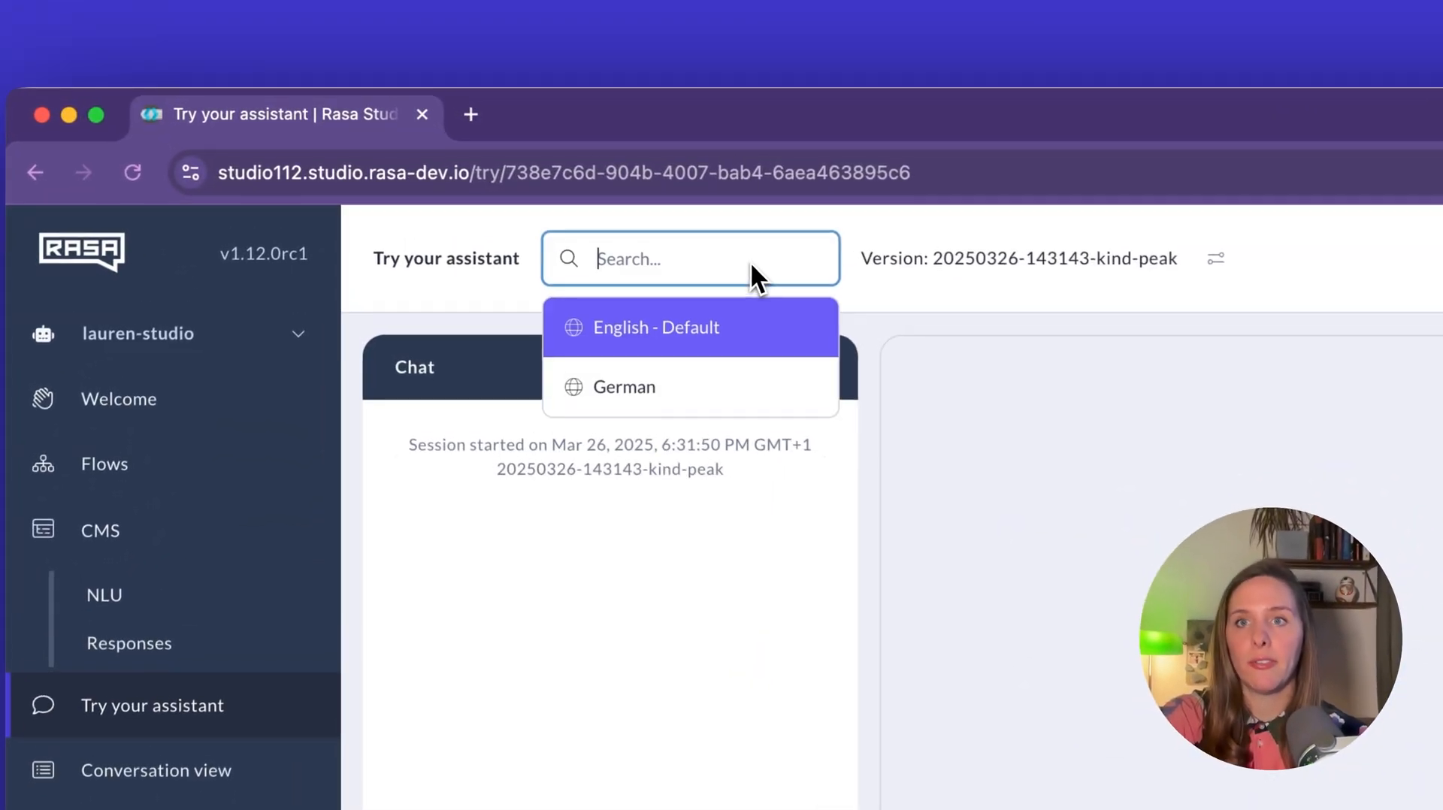
scroll(down, 3)
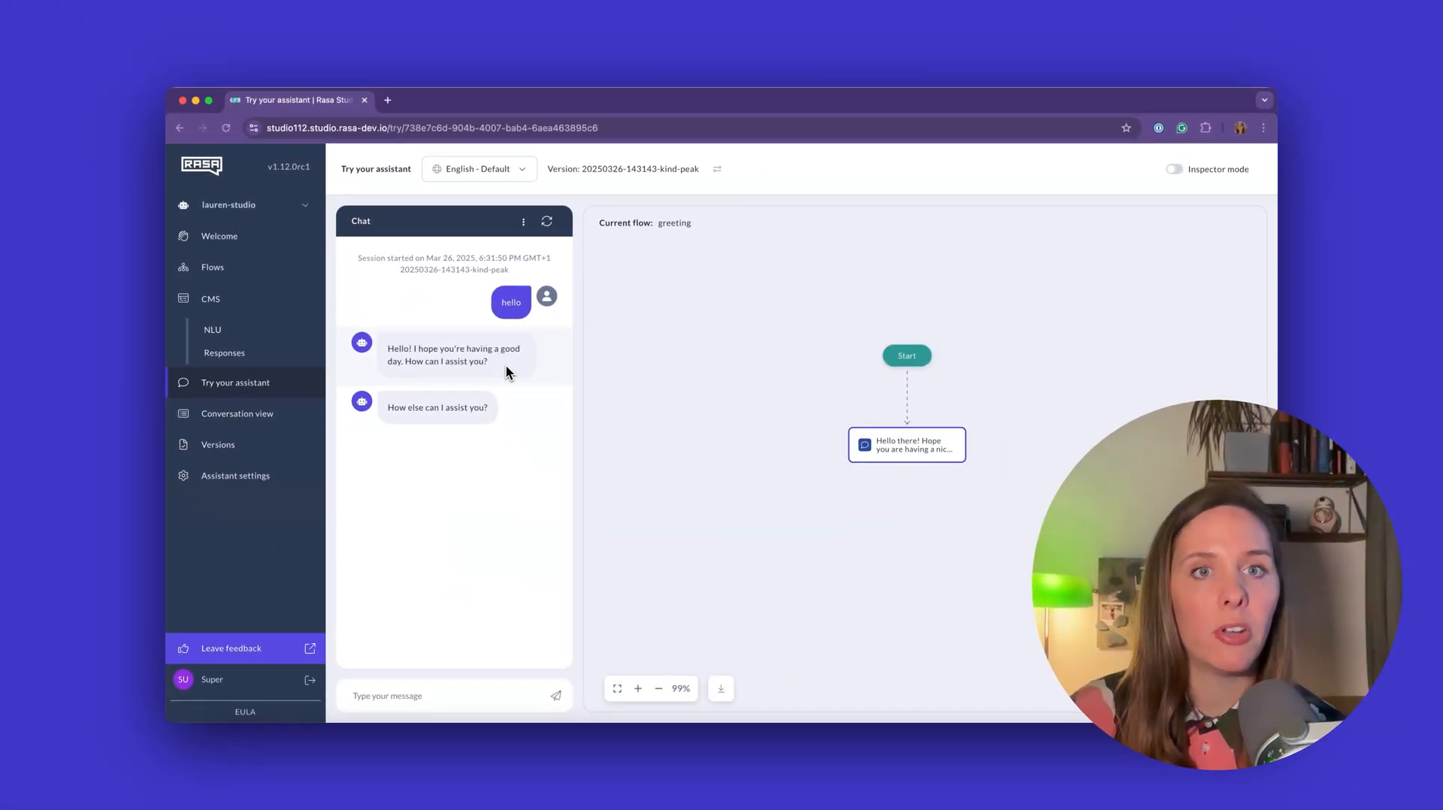
click(478, 168)
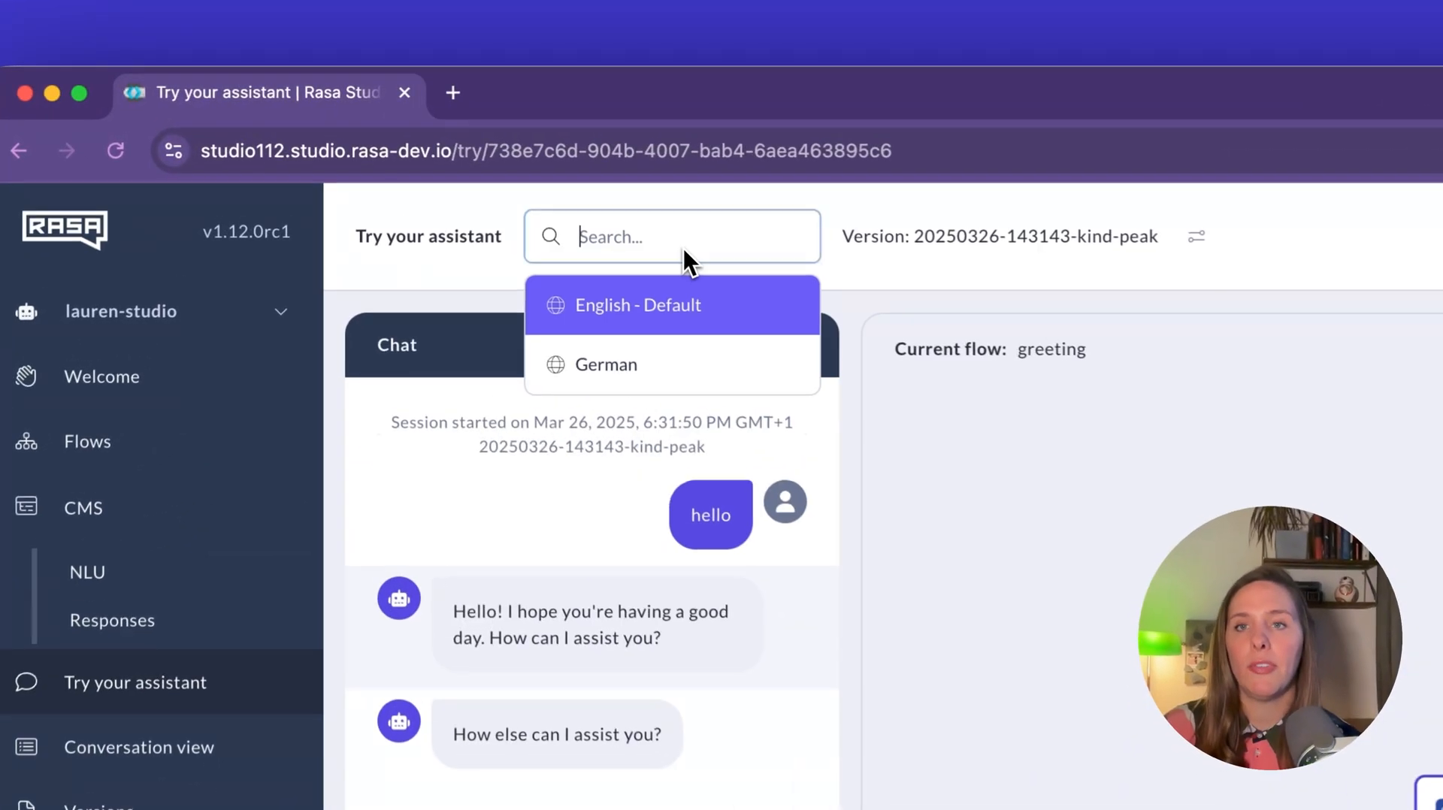
scroll(down, 3)
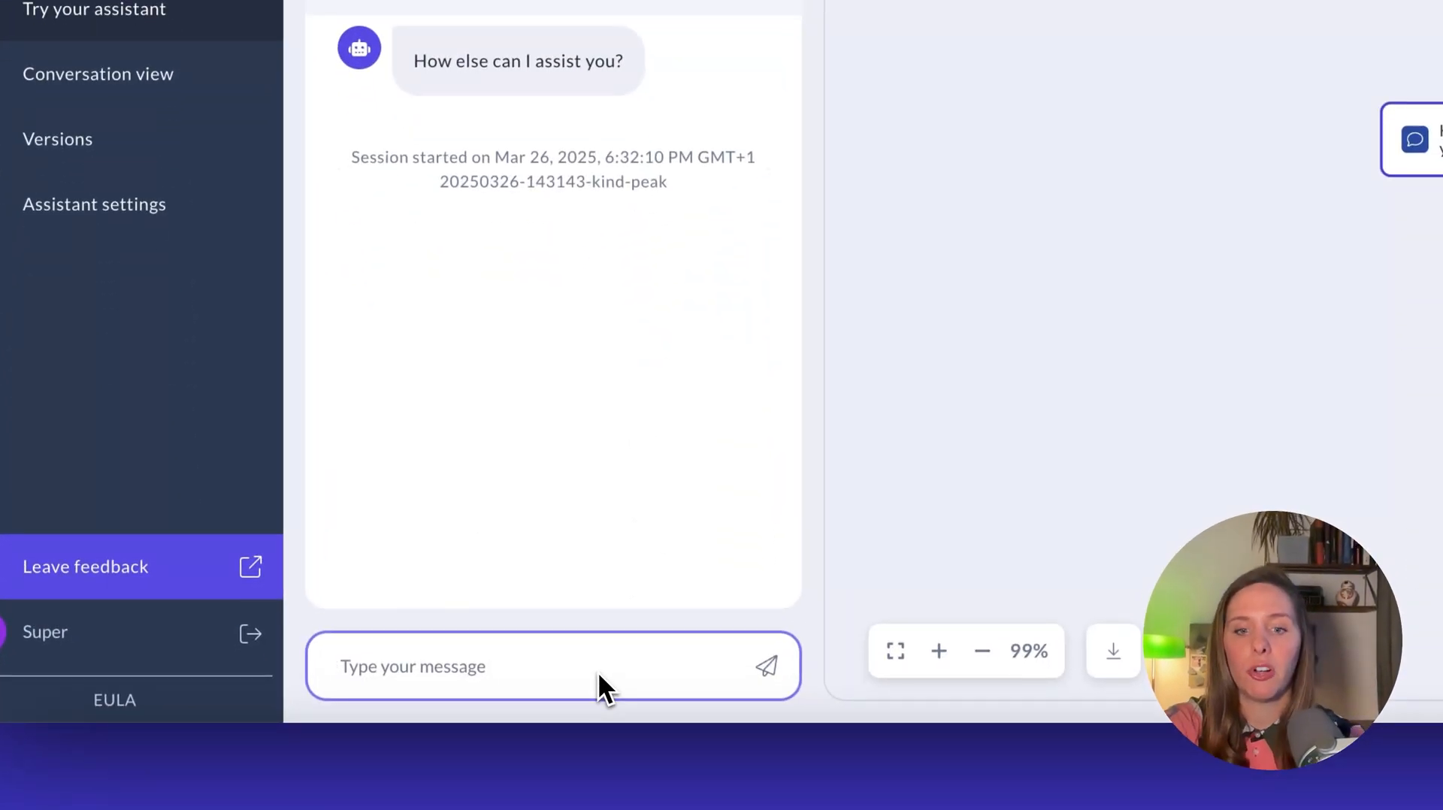
text(Hallo)
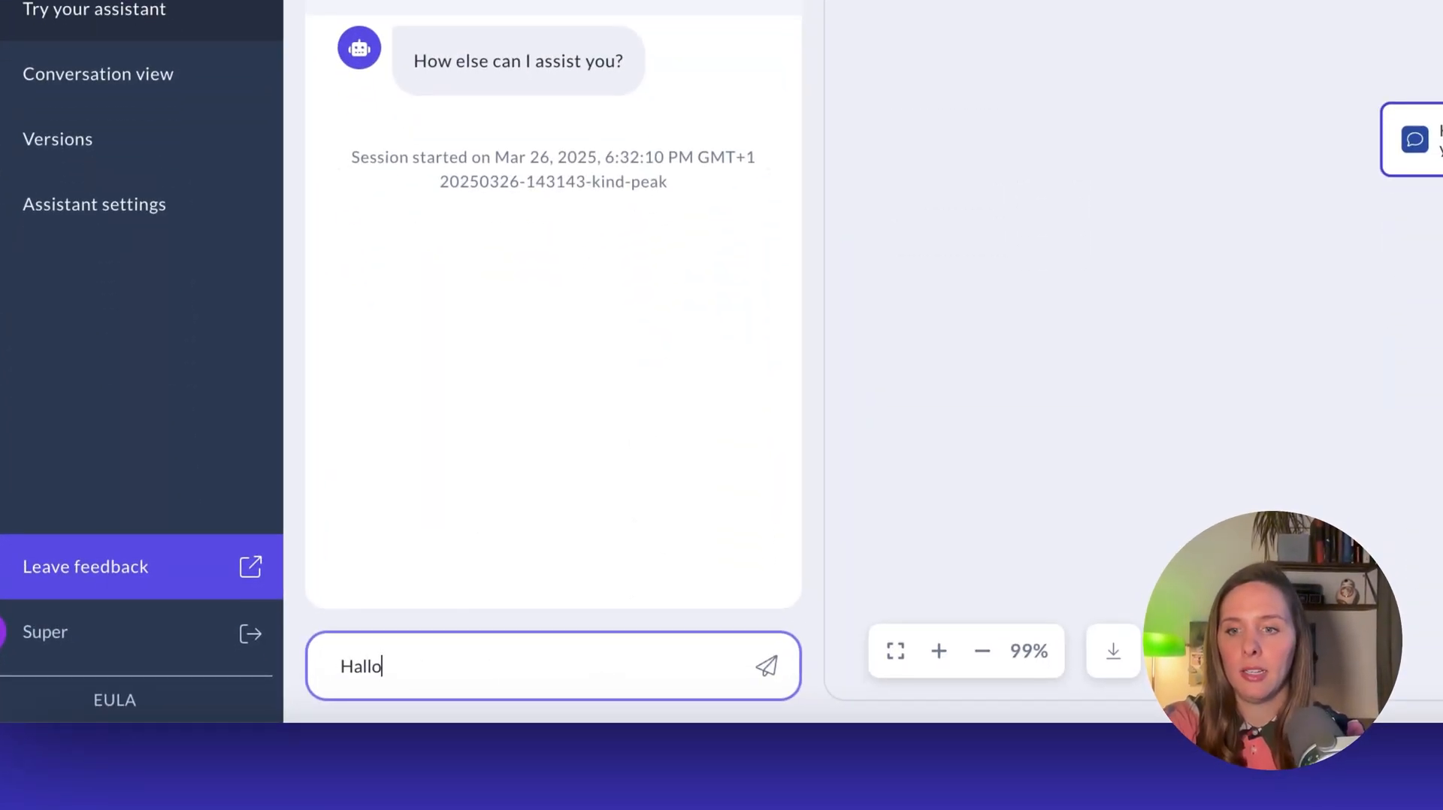
click(765, 666)
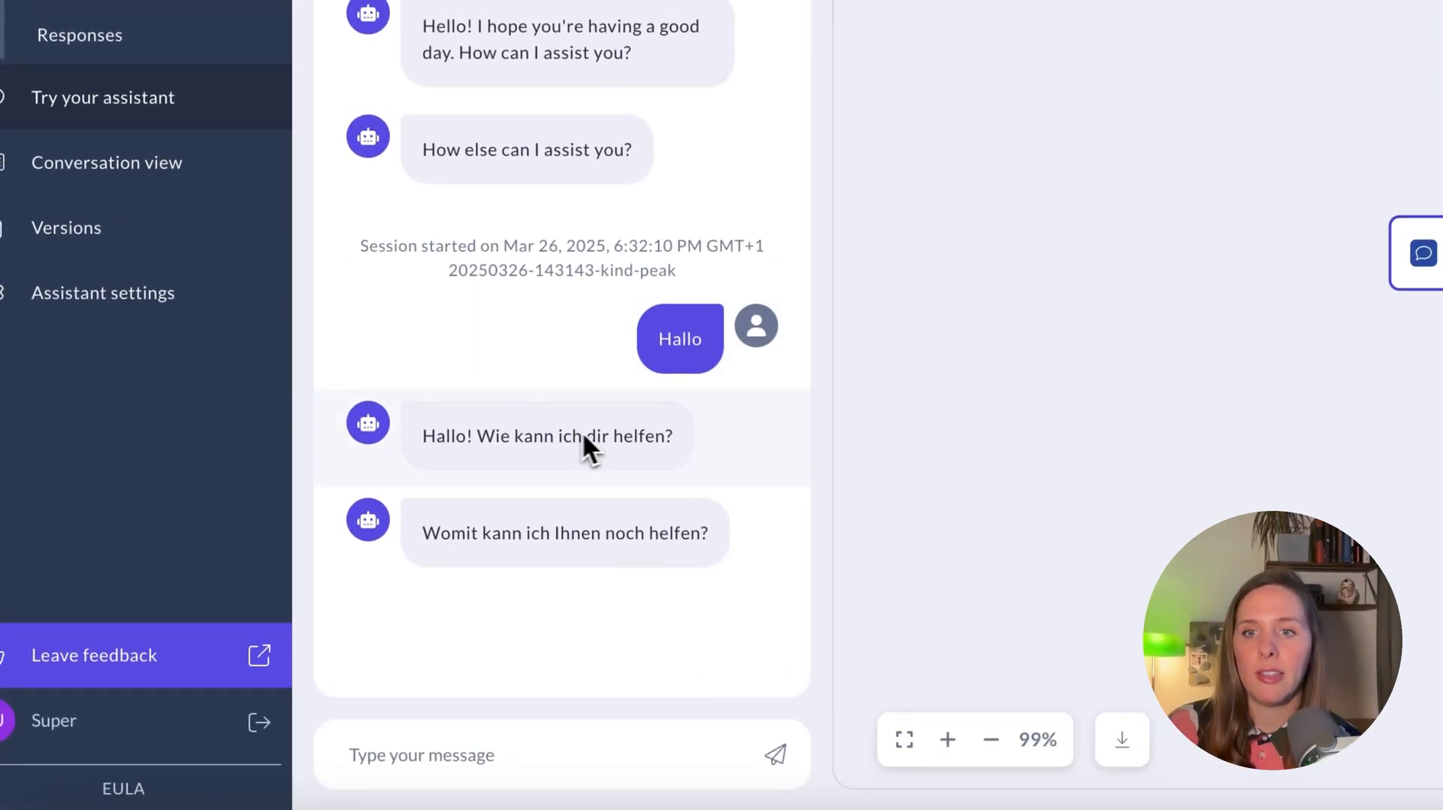
mouse_move(628, 457)
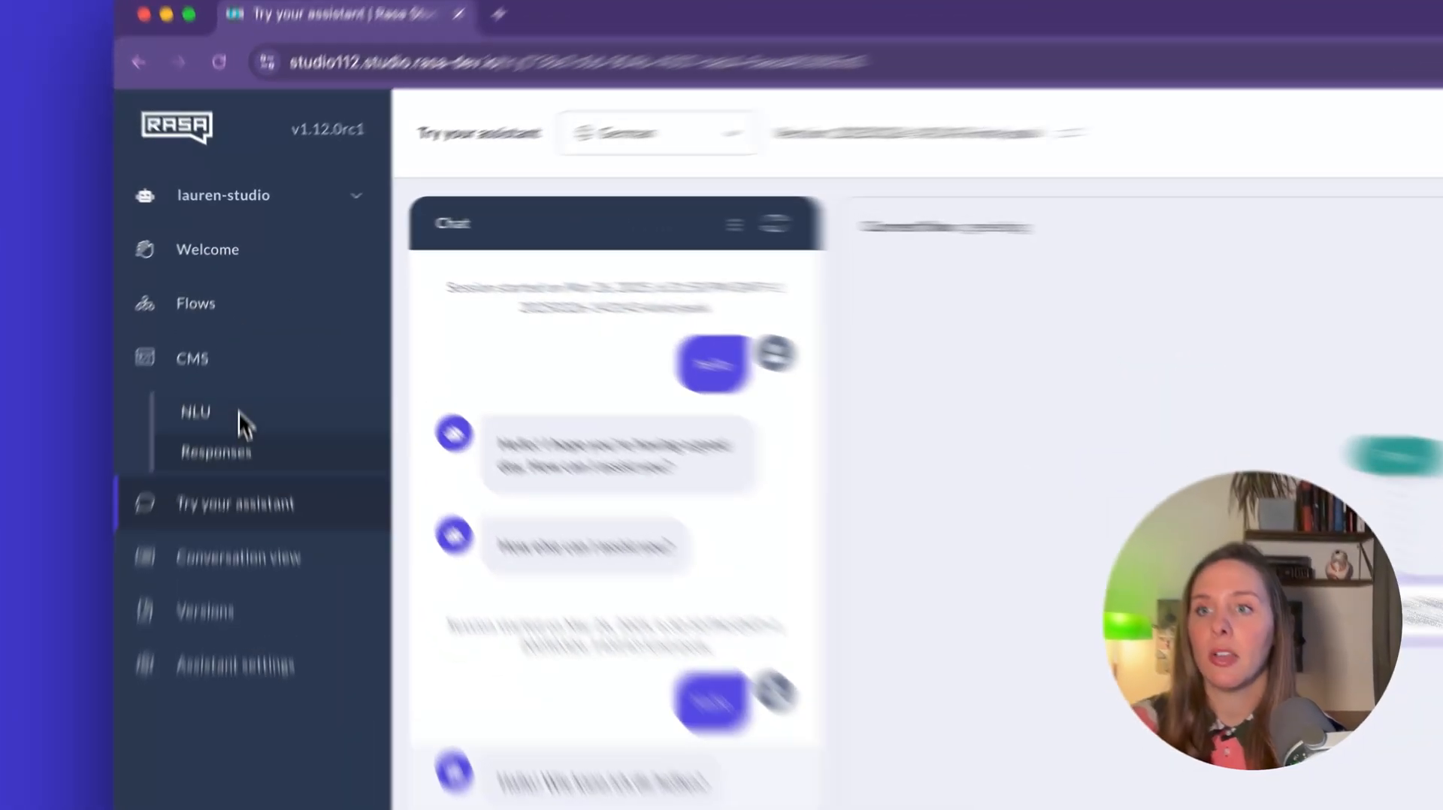
Filter CMS responses to German and open the untranslated utter_ask_return_reason standard response.
click(214, 451)
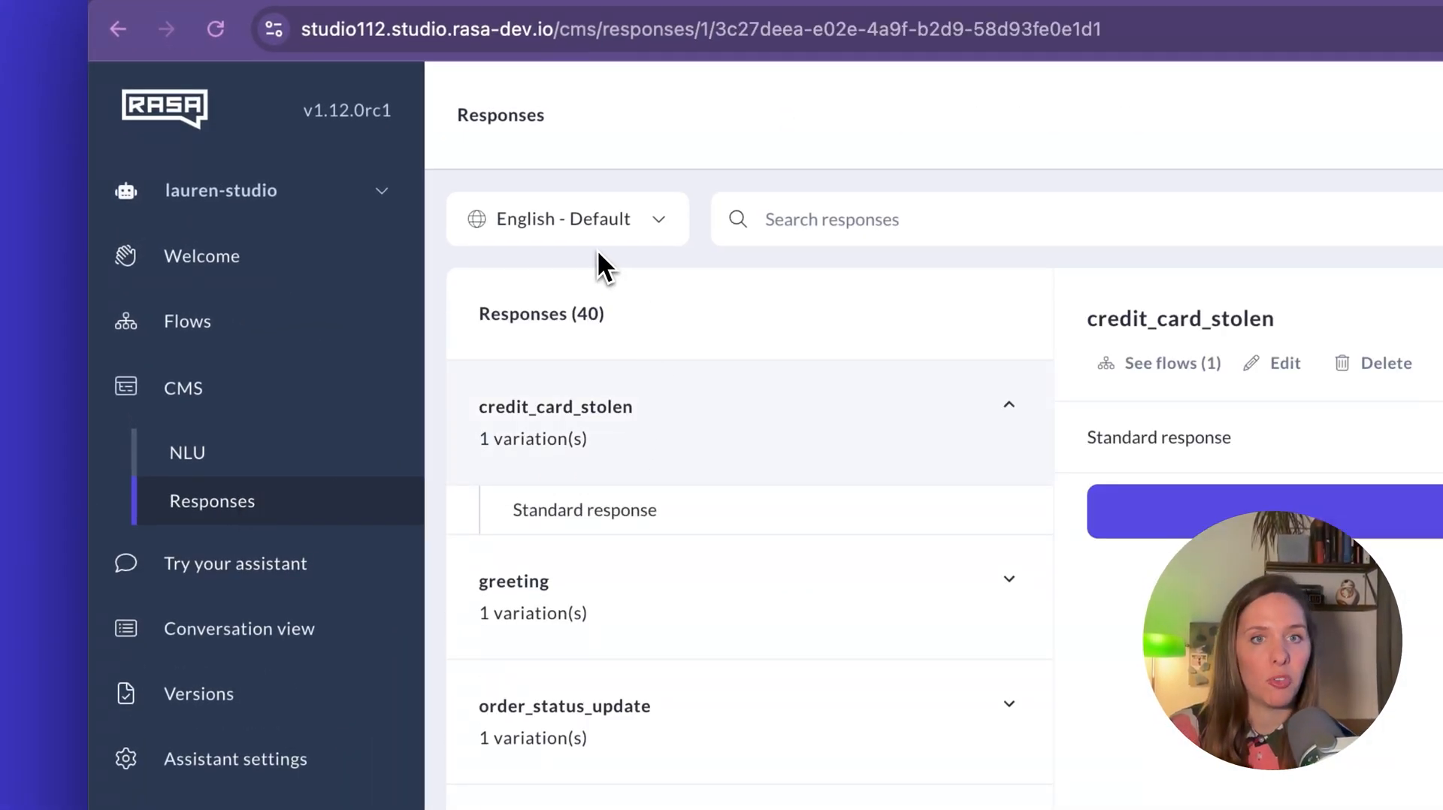
click(566, 218)
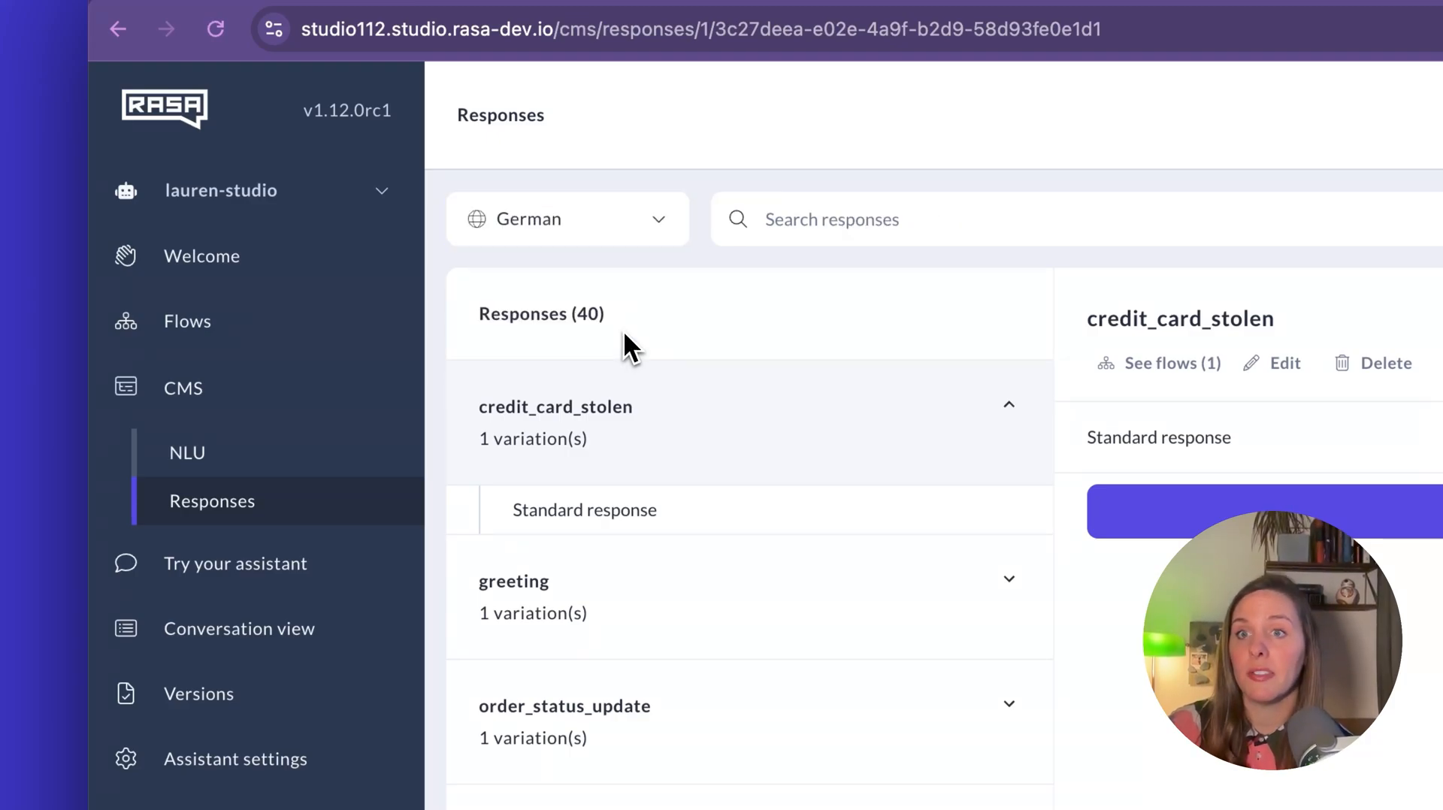
scroll(down, 3)
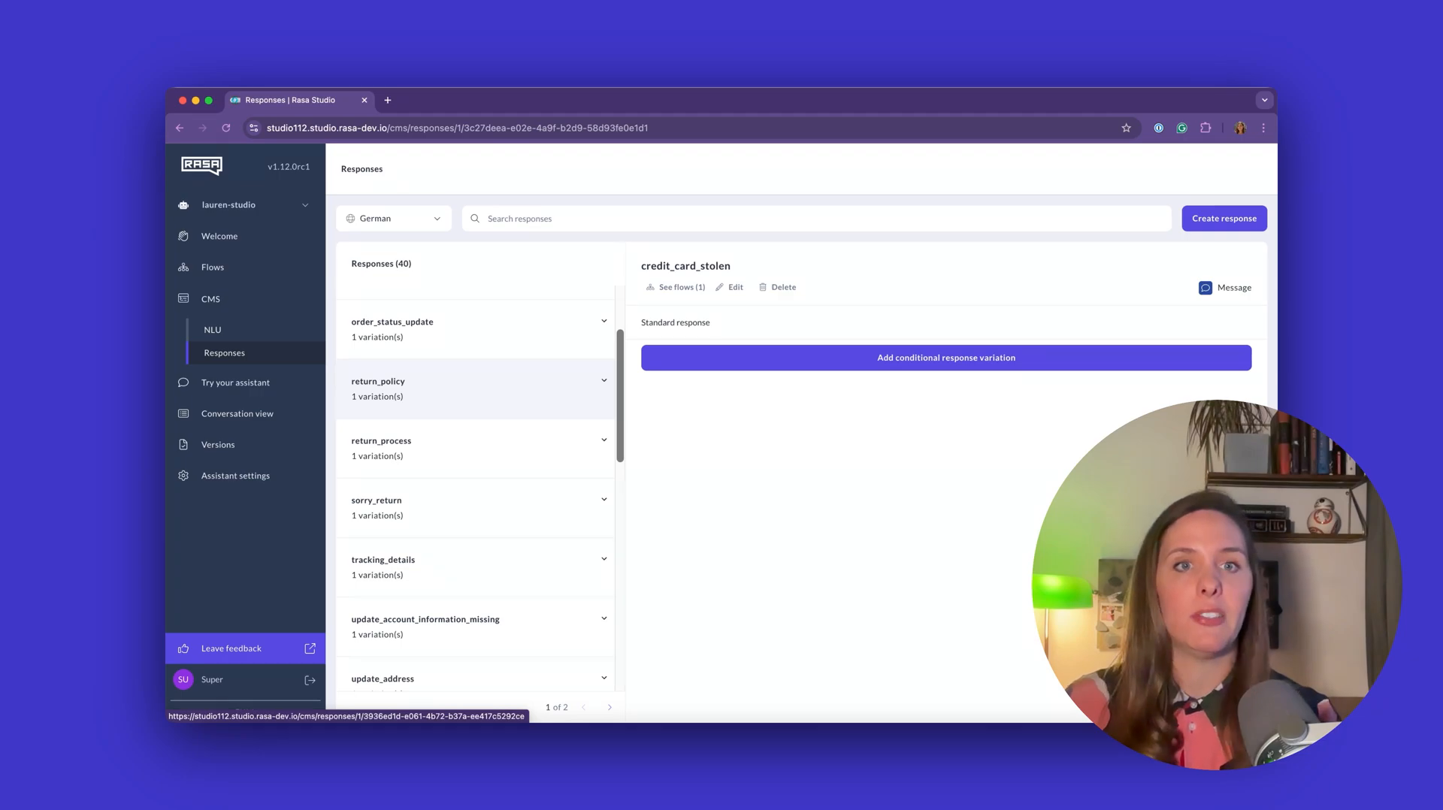
scroll(down, 3)
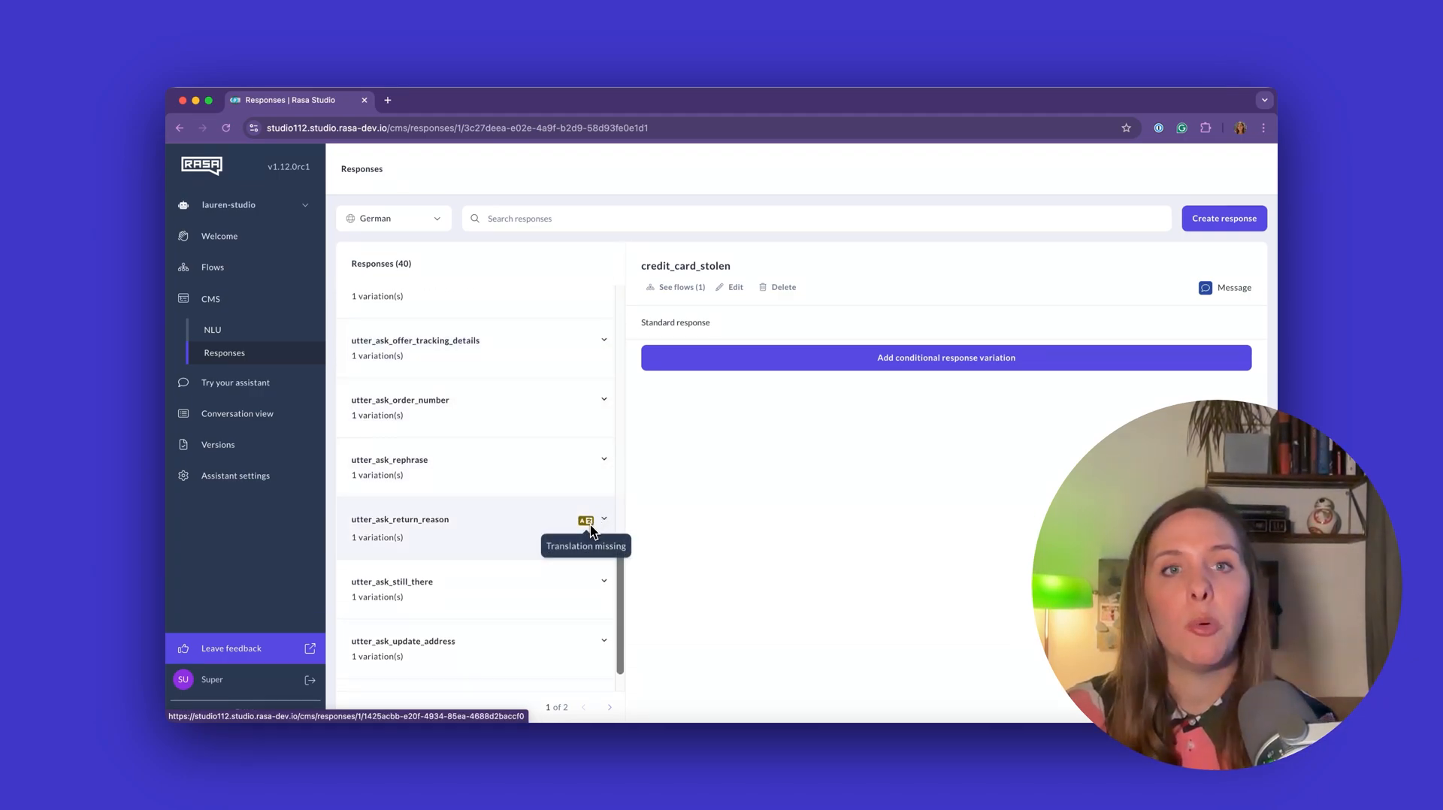
mouse_move(586, 520)
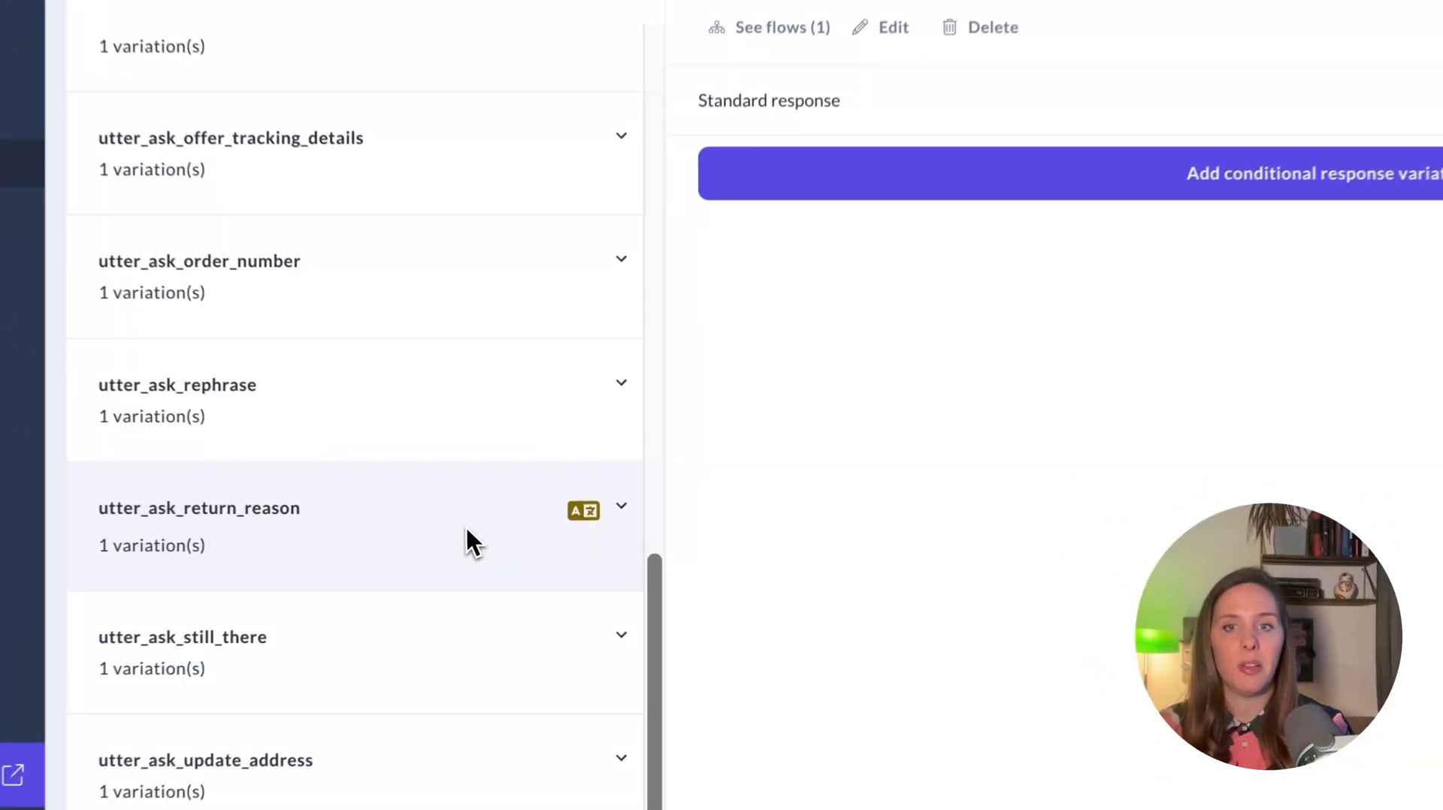
click(199, 507)
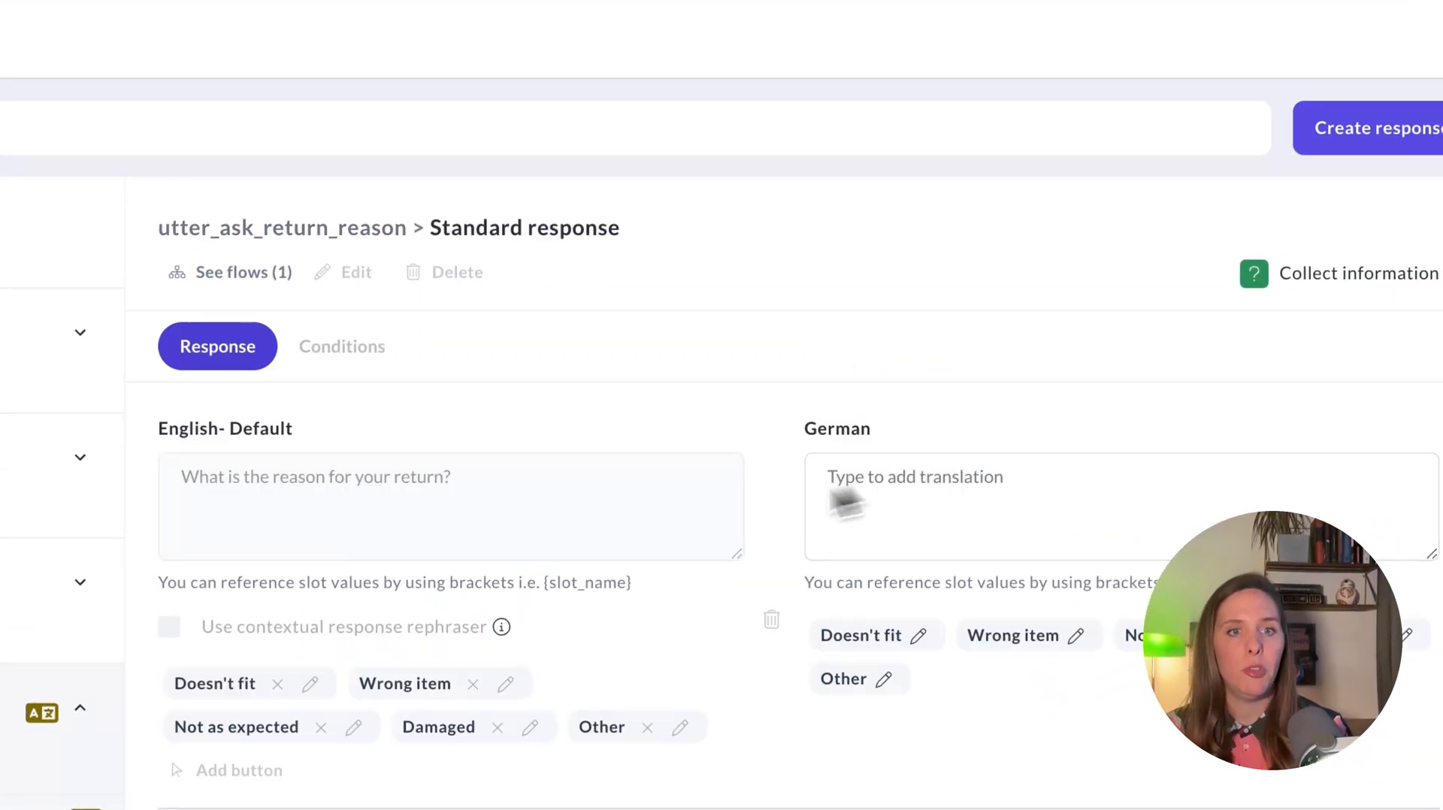